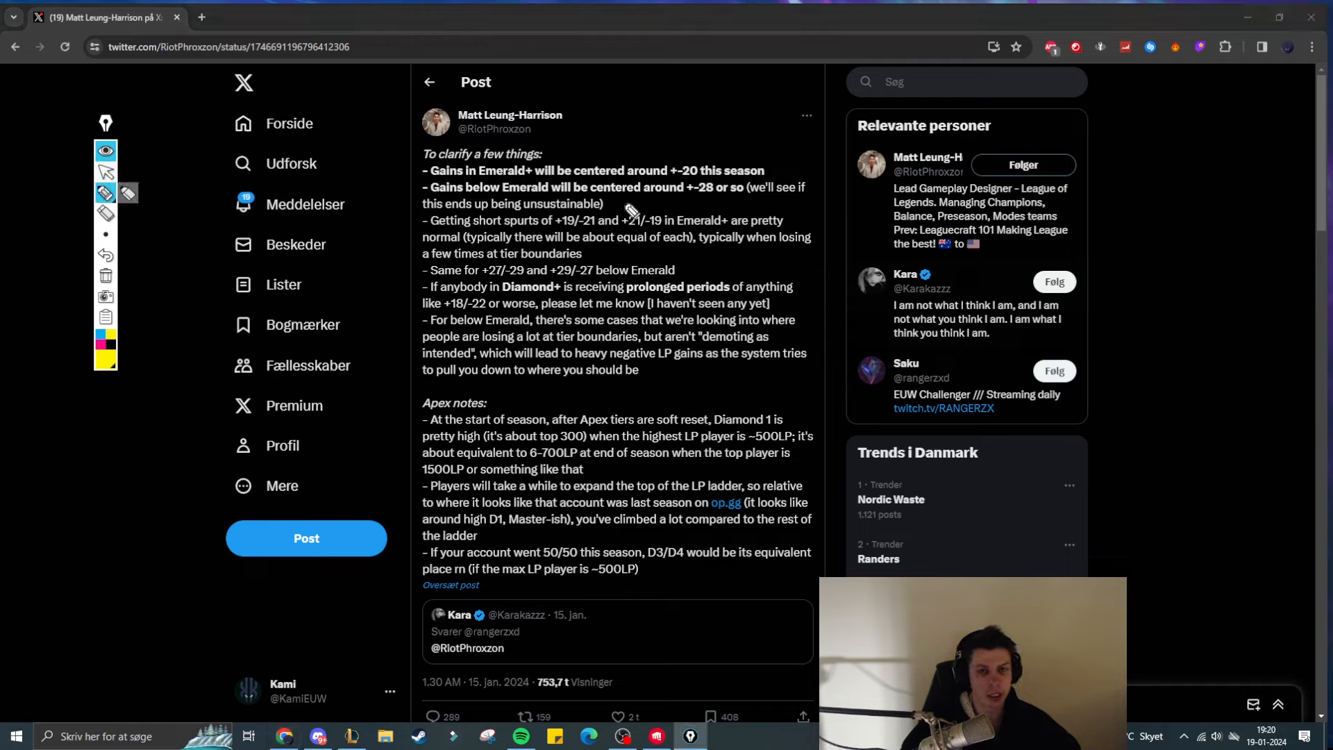
pyautogui.moveTo(704, 180)
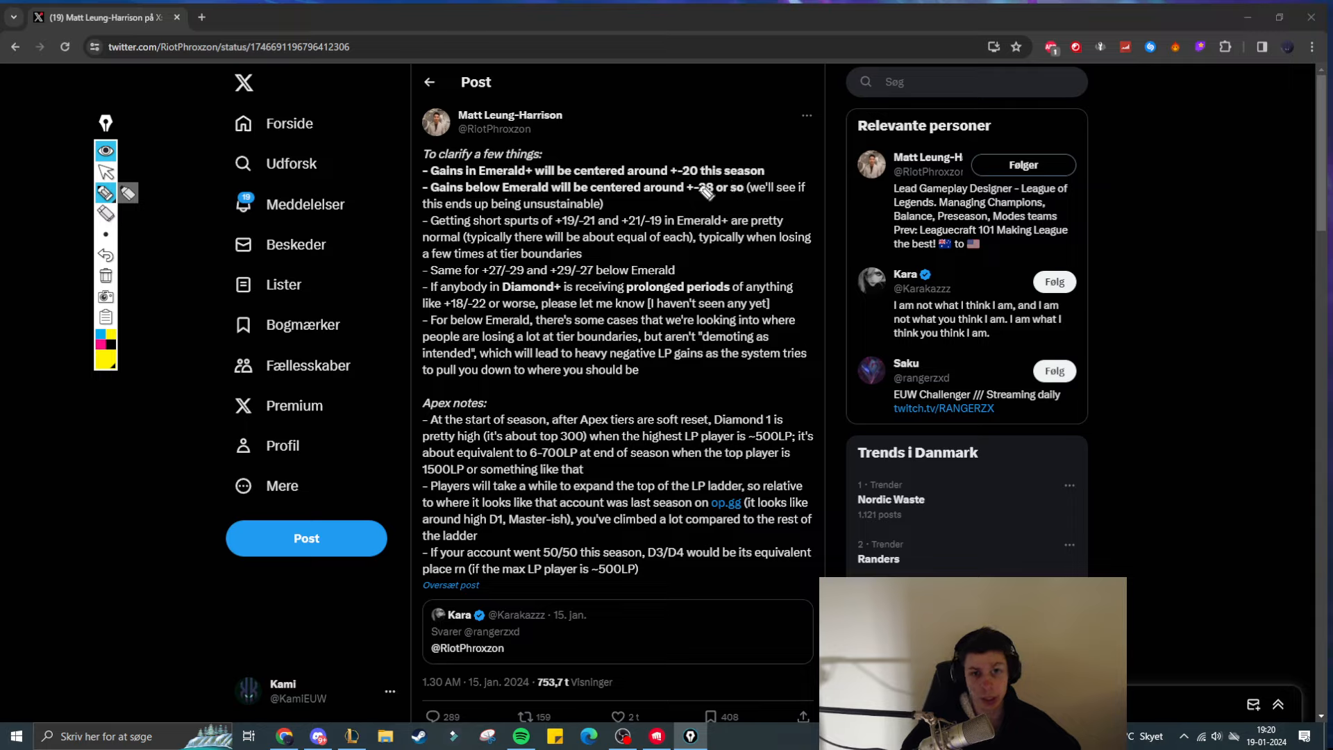
pyautogui.moveTo(709, 208)
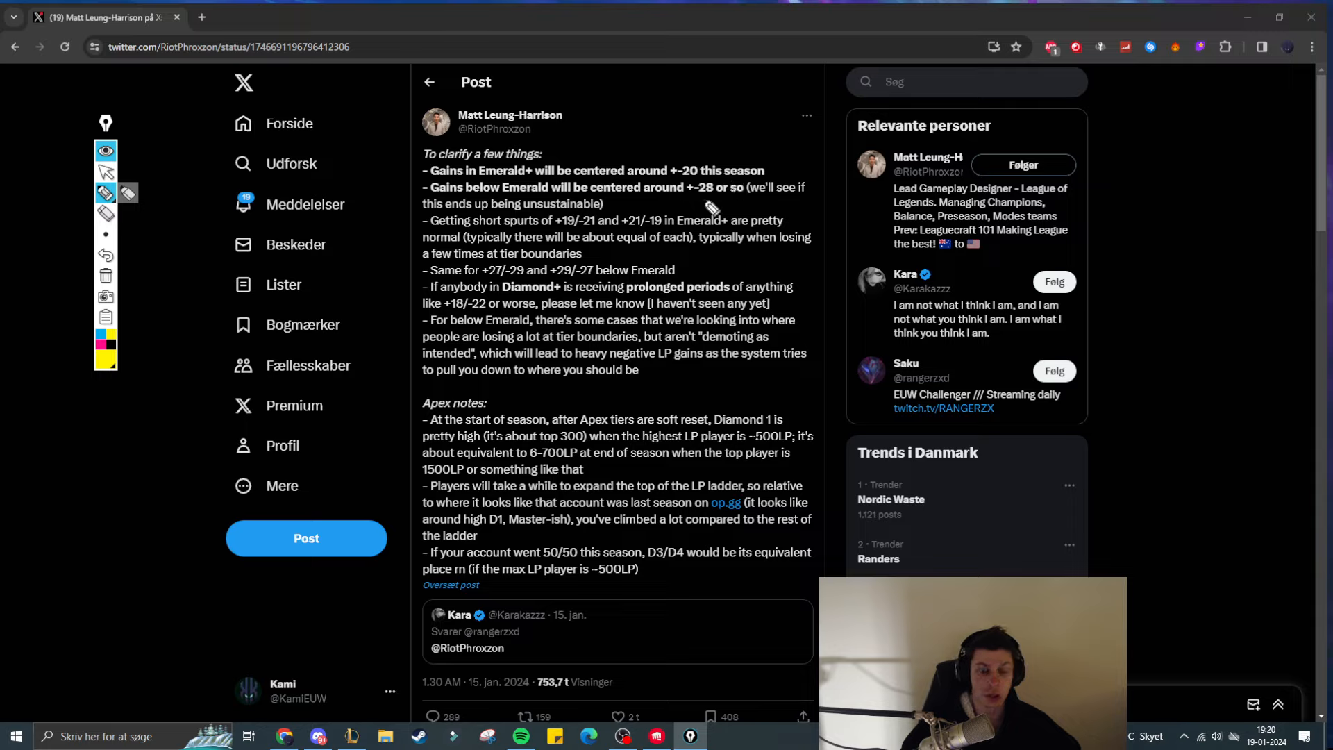
pyautogui.moveTo(761, 300)
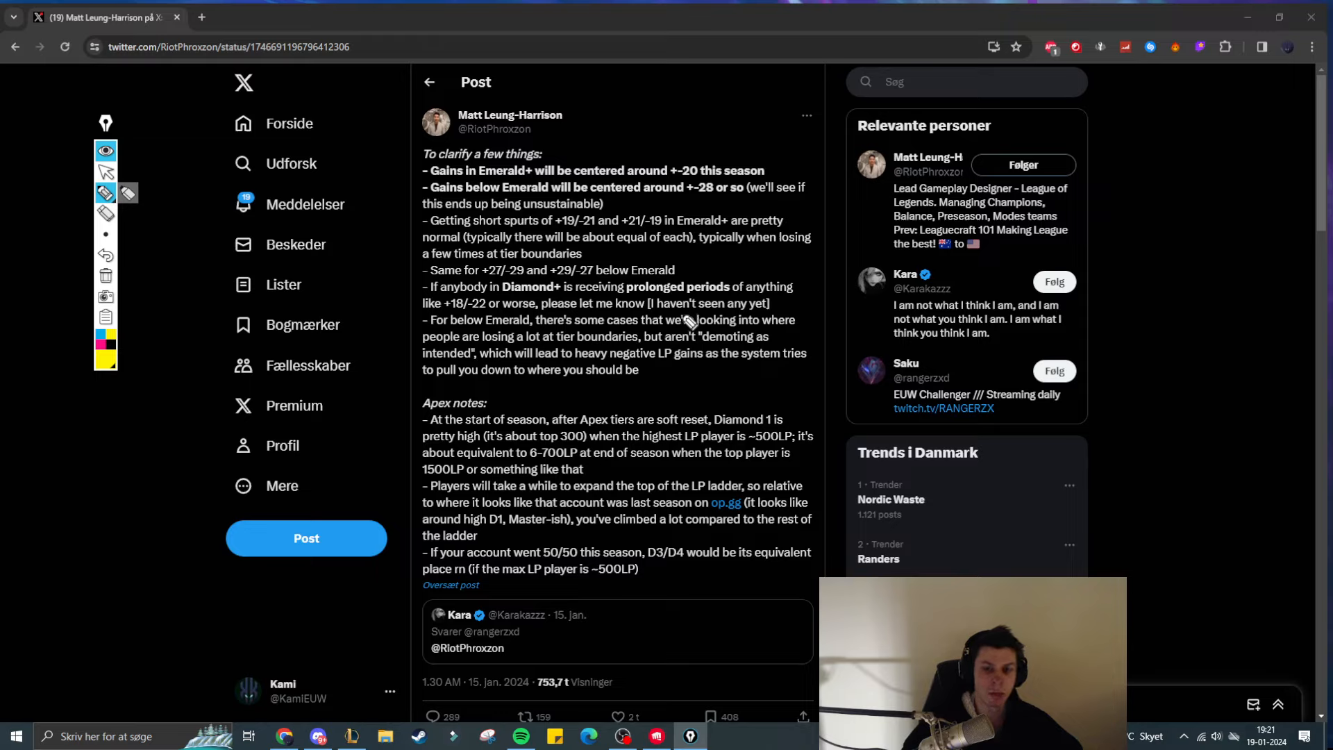
pyautogui.moveTo(684, 304)
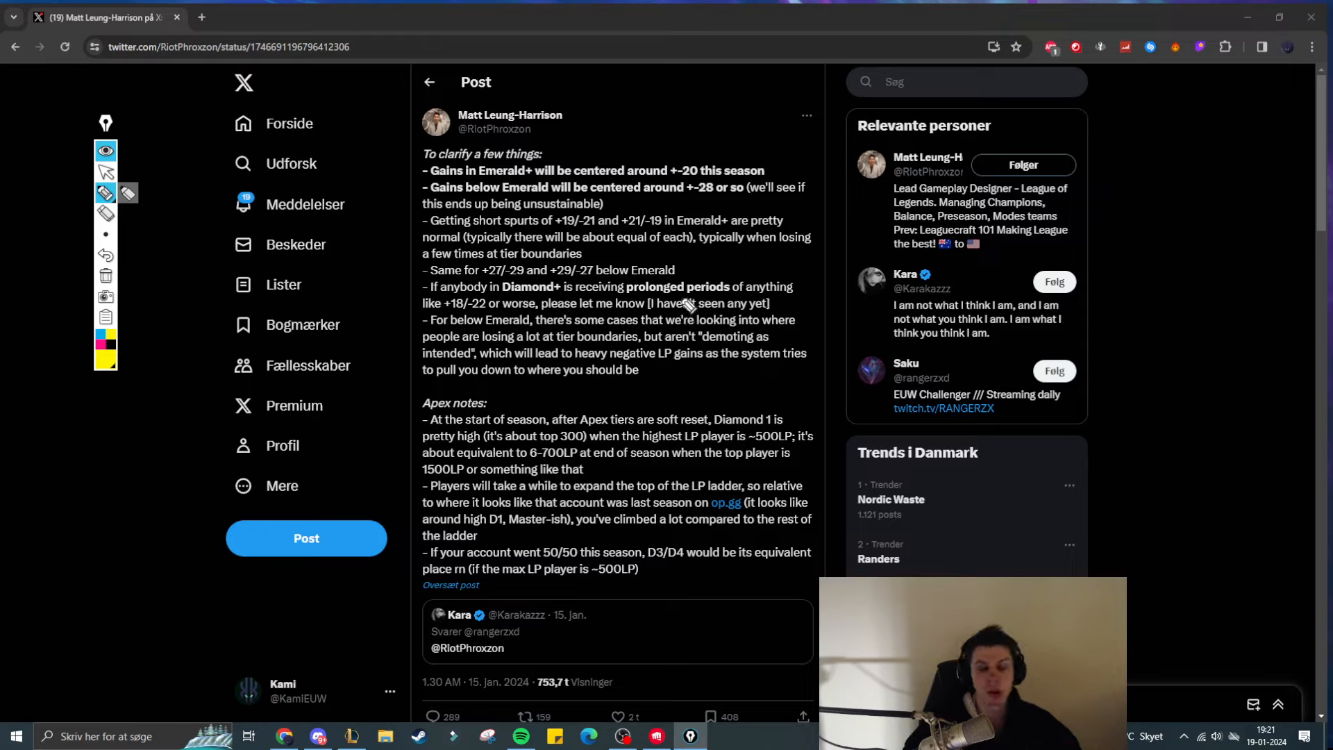
pyautogui.moveTo(611, 287)
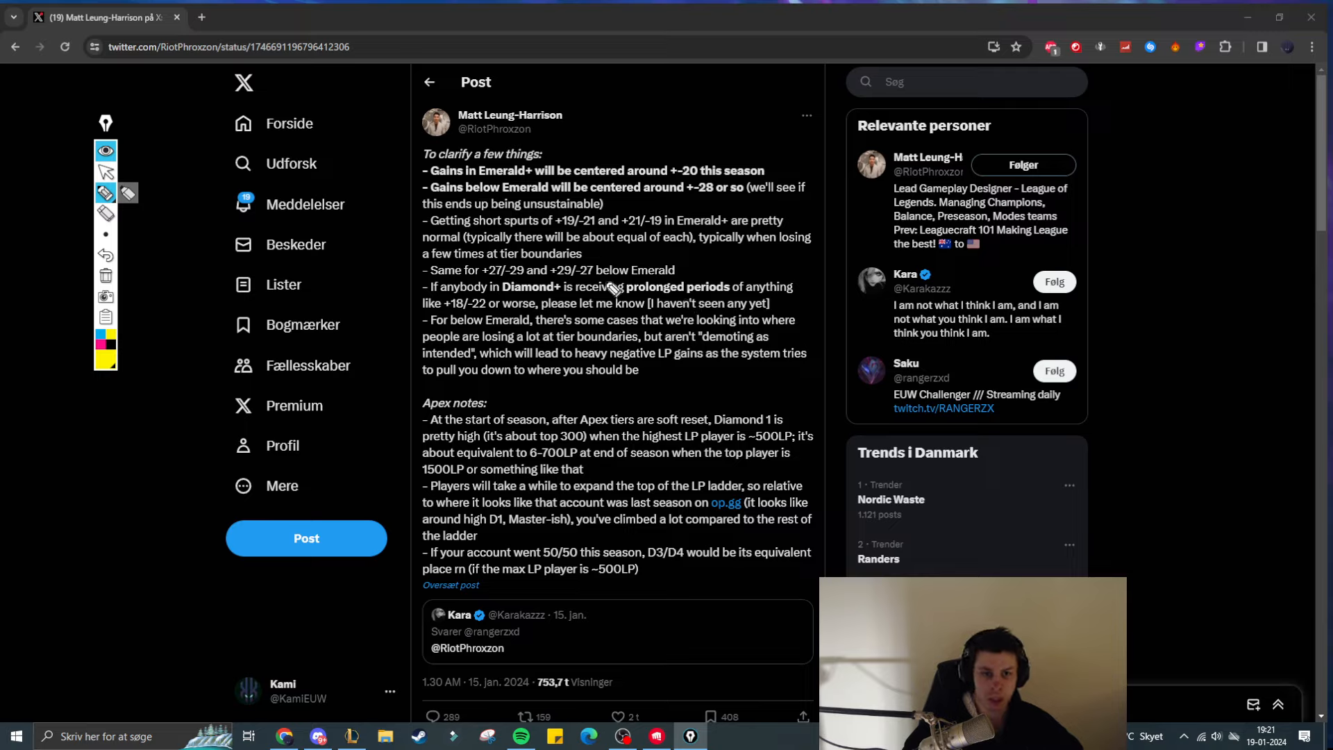
pyautogui.moveTo(523, 328)
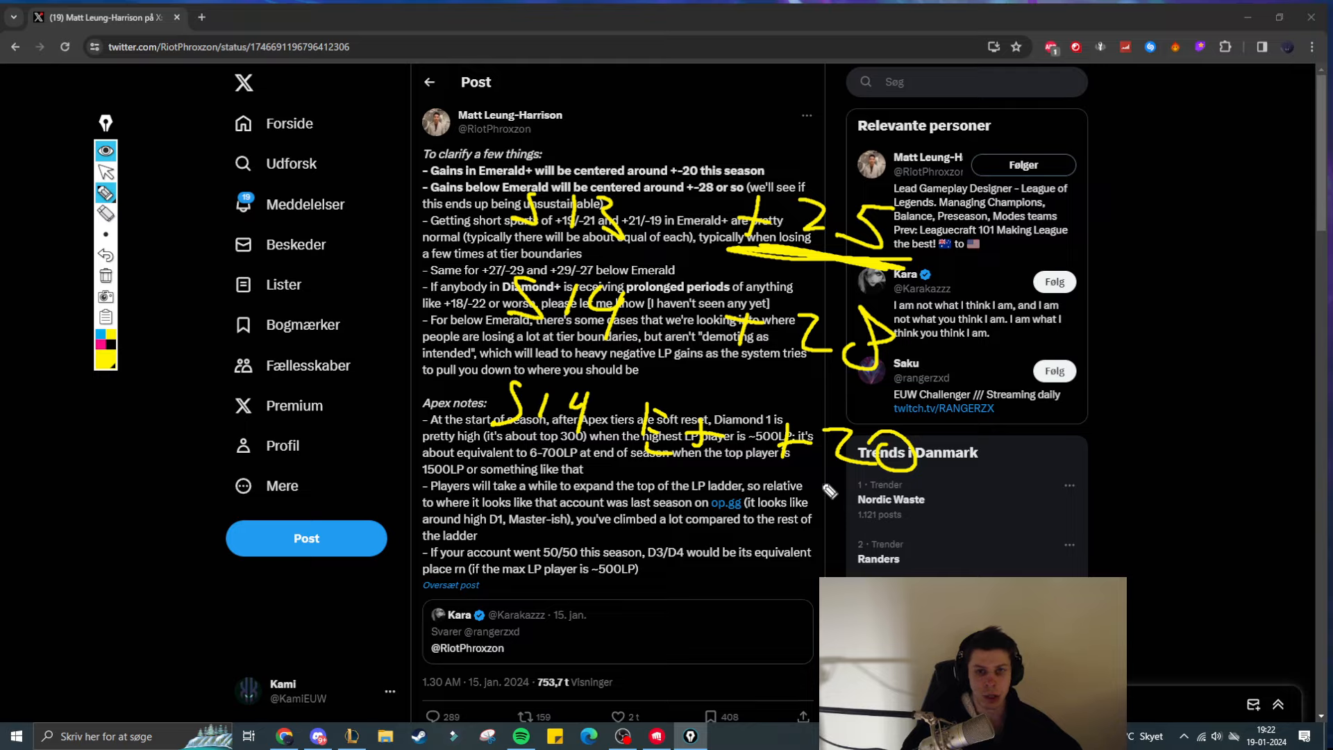
pyautogui.moveTo(779, 542)
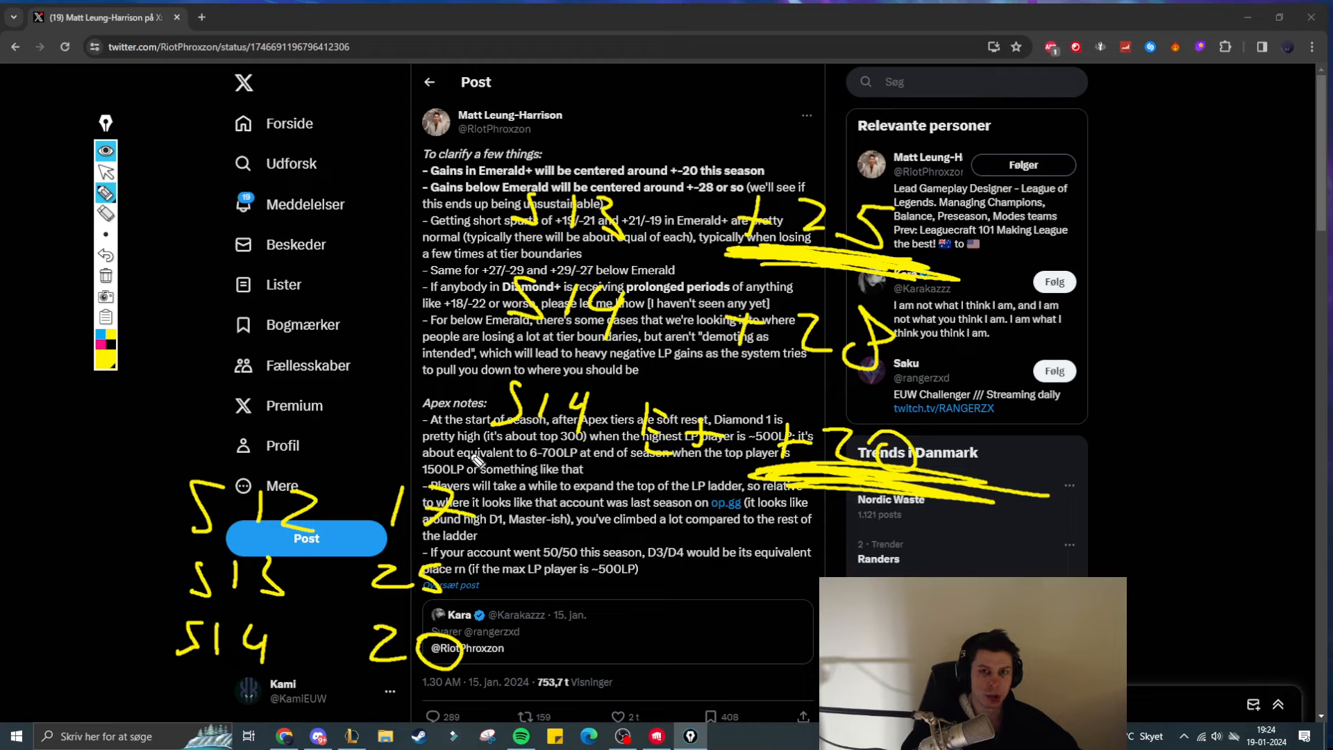
pyautogui.moveTo(501, 608)
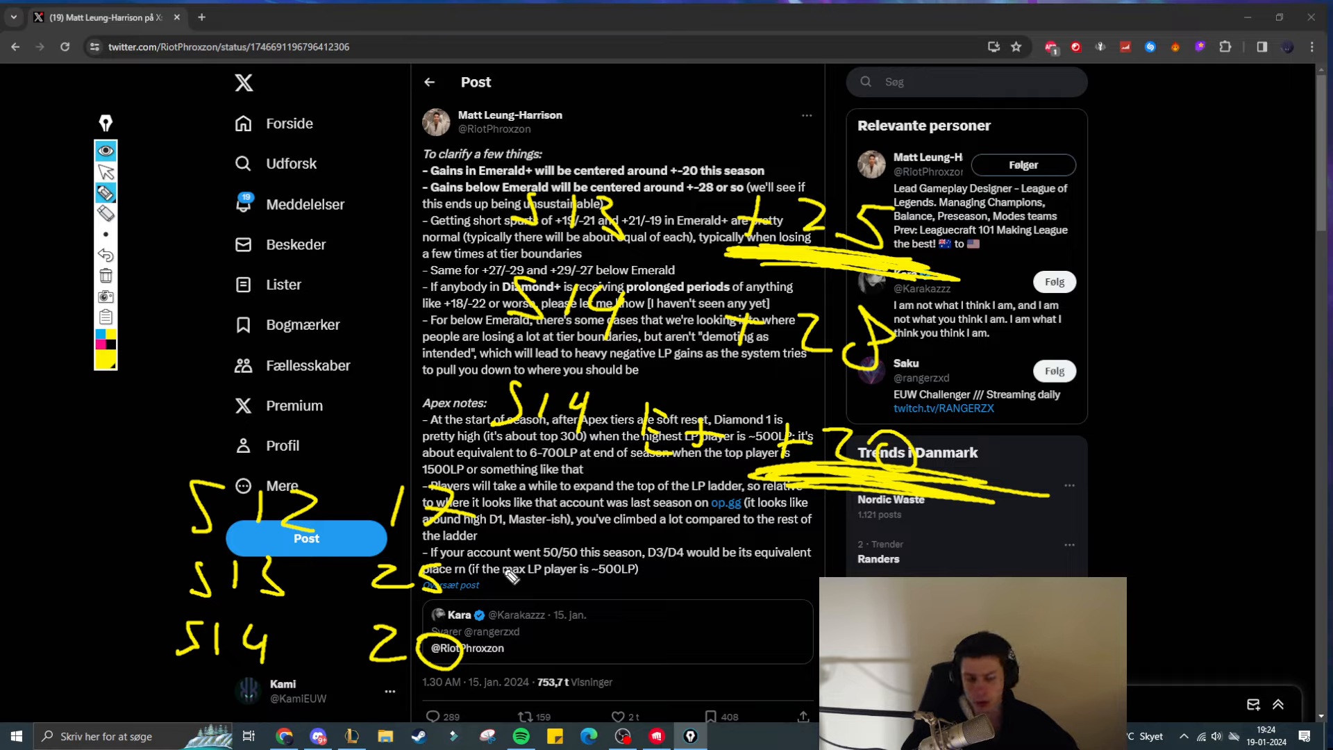
pyautogui.moveTo(513, 568)
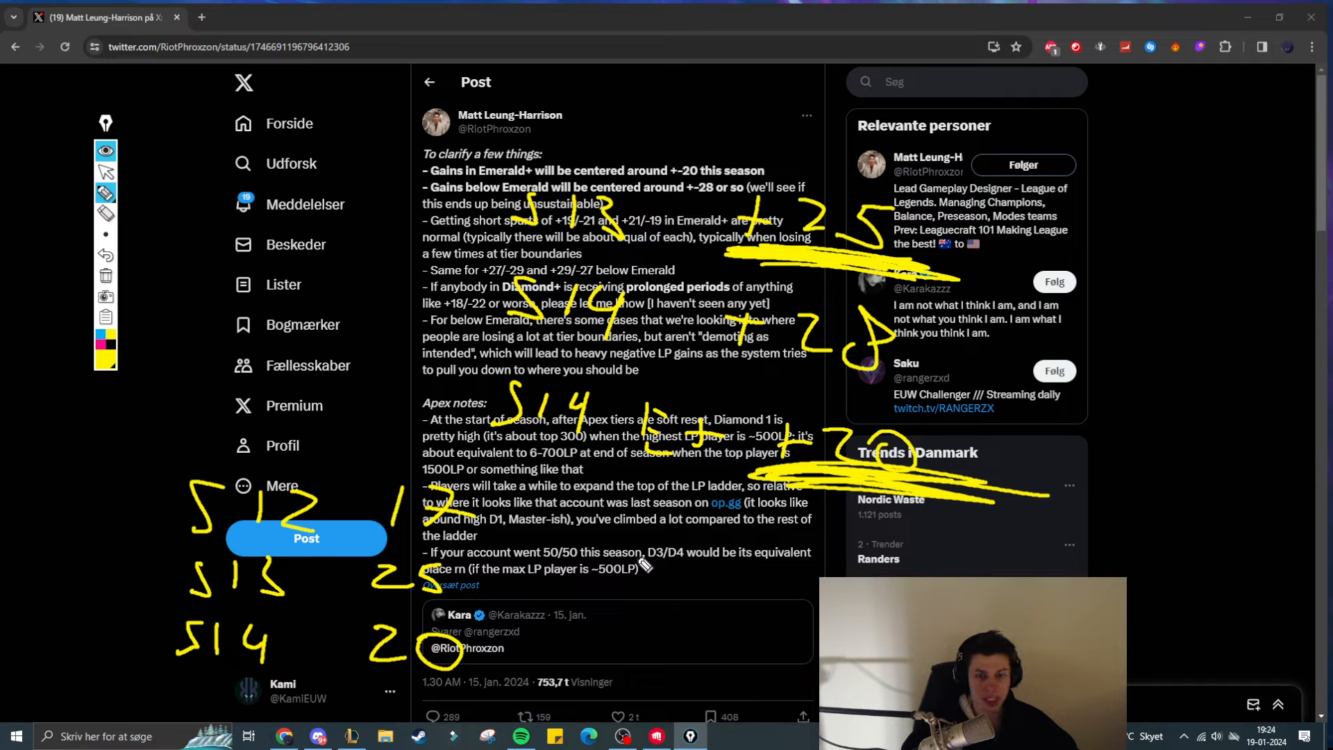
pyautogui.moveTo(644, 560)
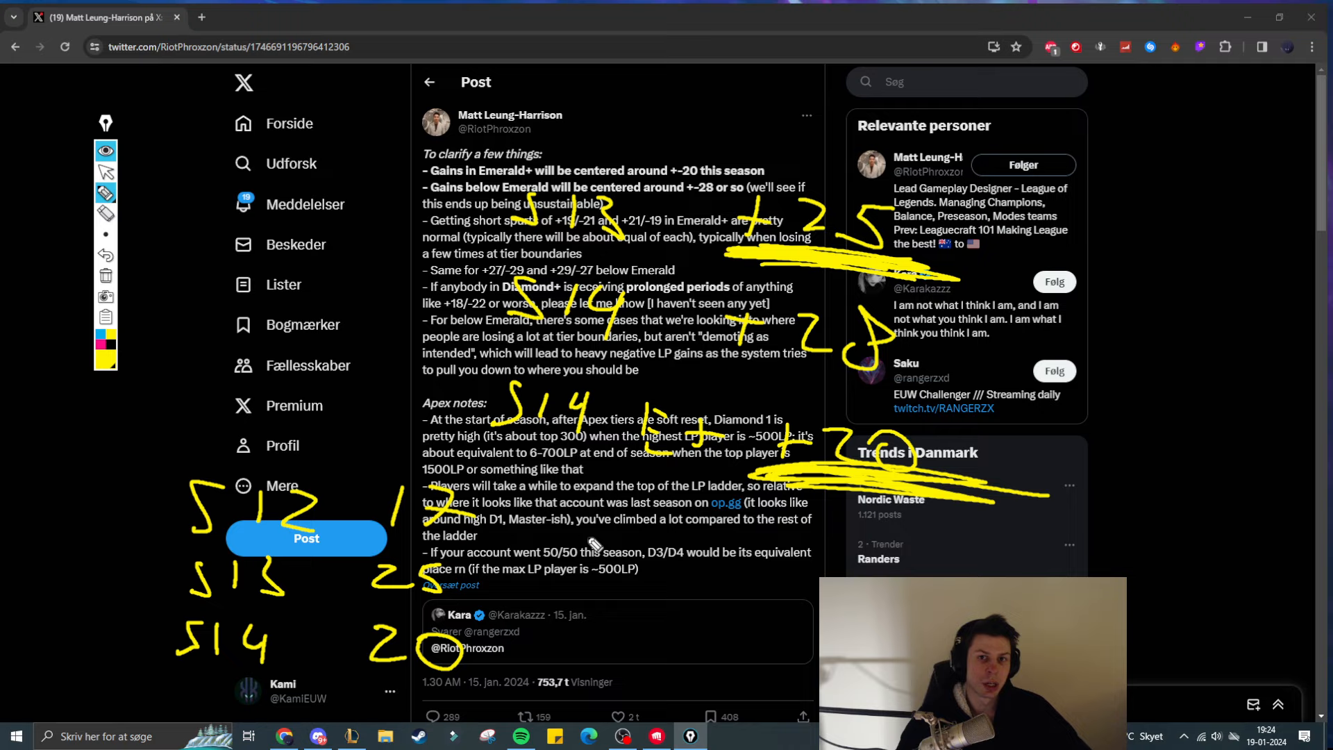
pyautogui.moveTo(618, 557)
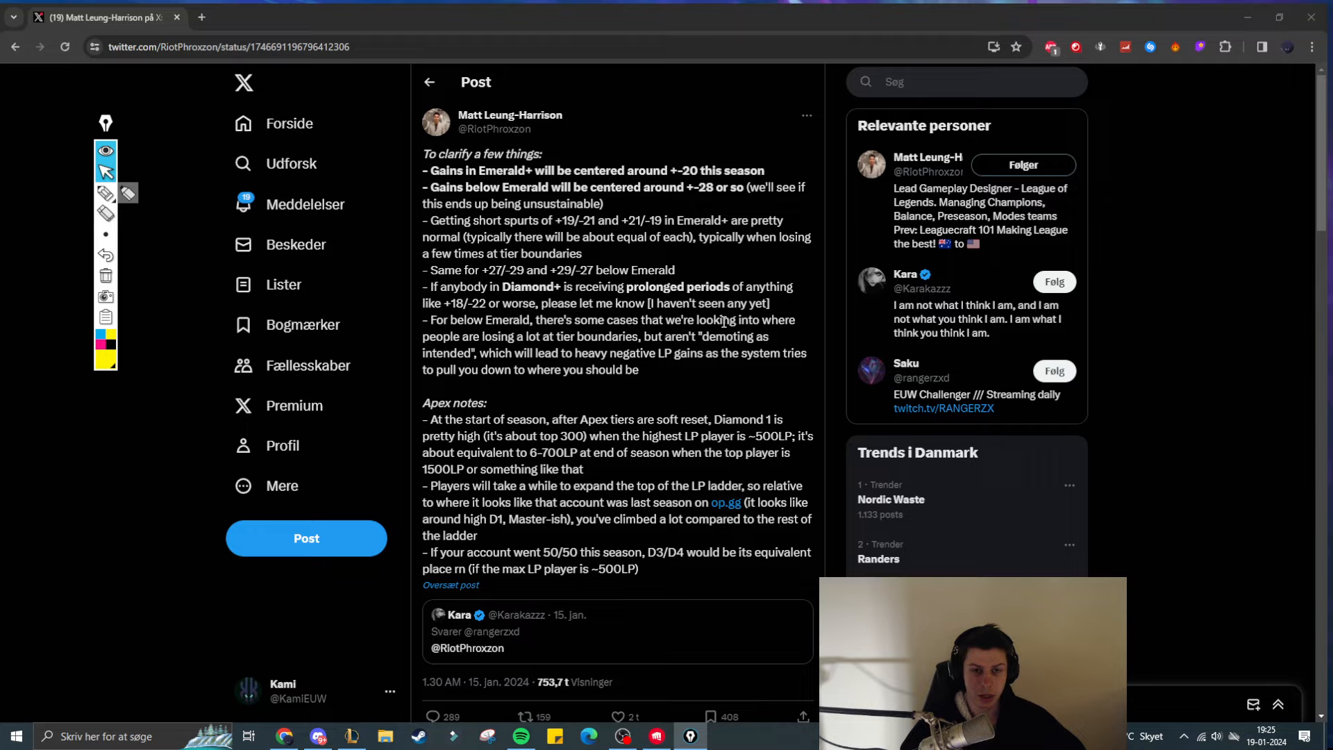
pyautogui.moveTo(717, 319)
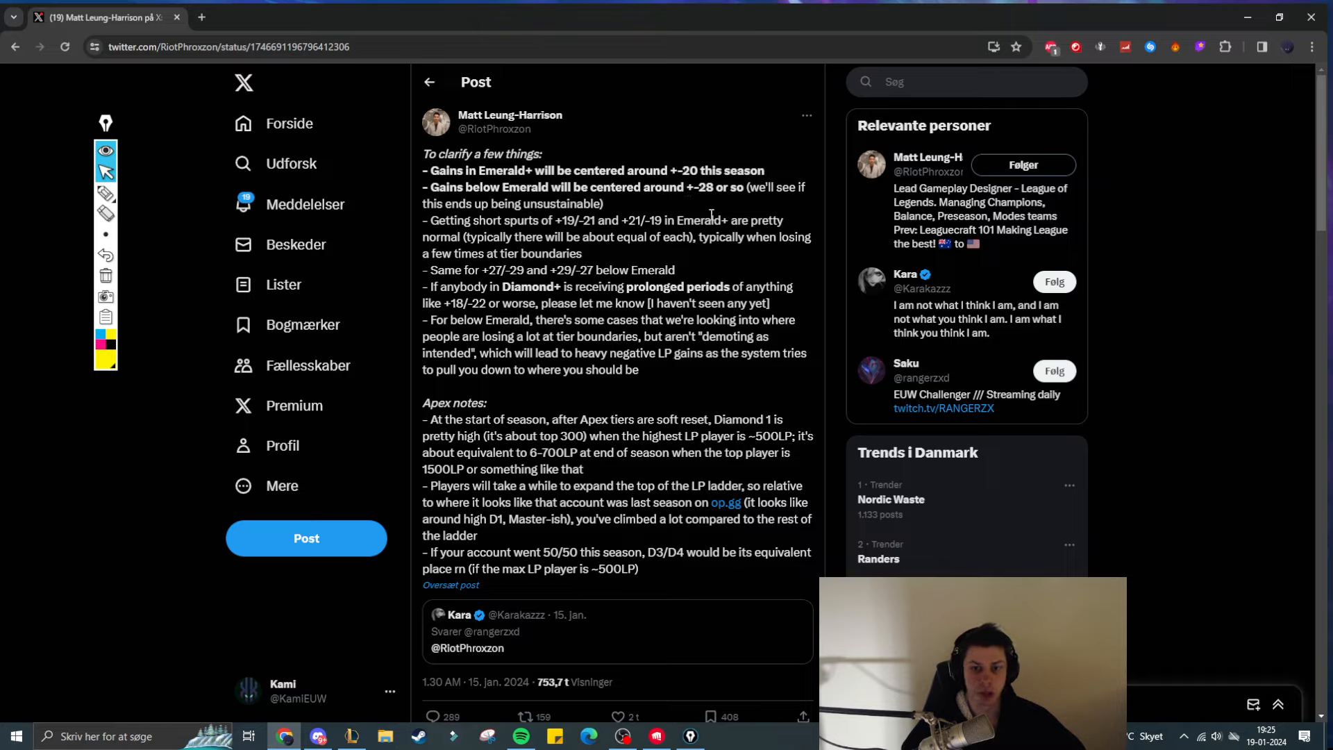
pyautogui.moveTo(669, 211)
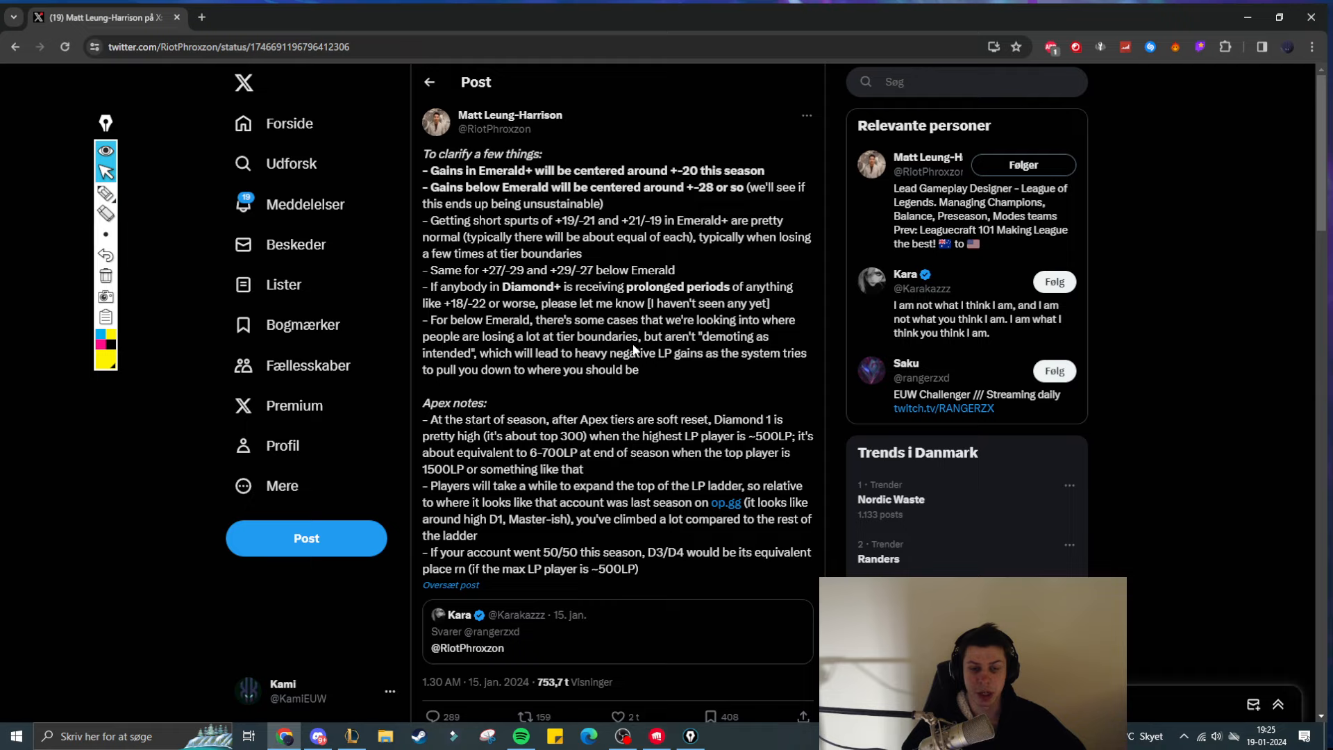
pyautogui.moveTo(646, 568)
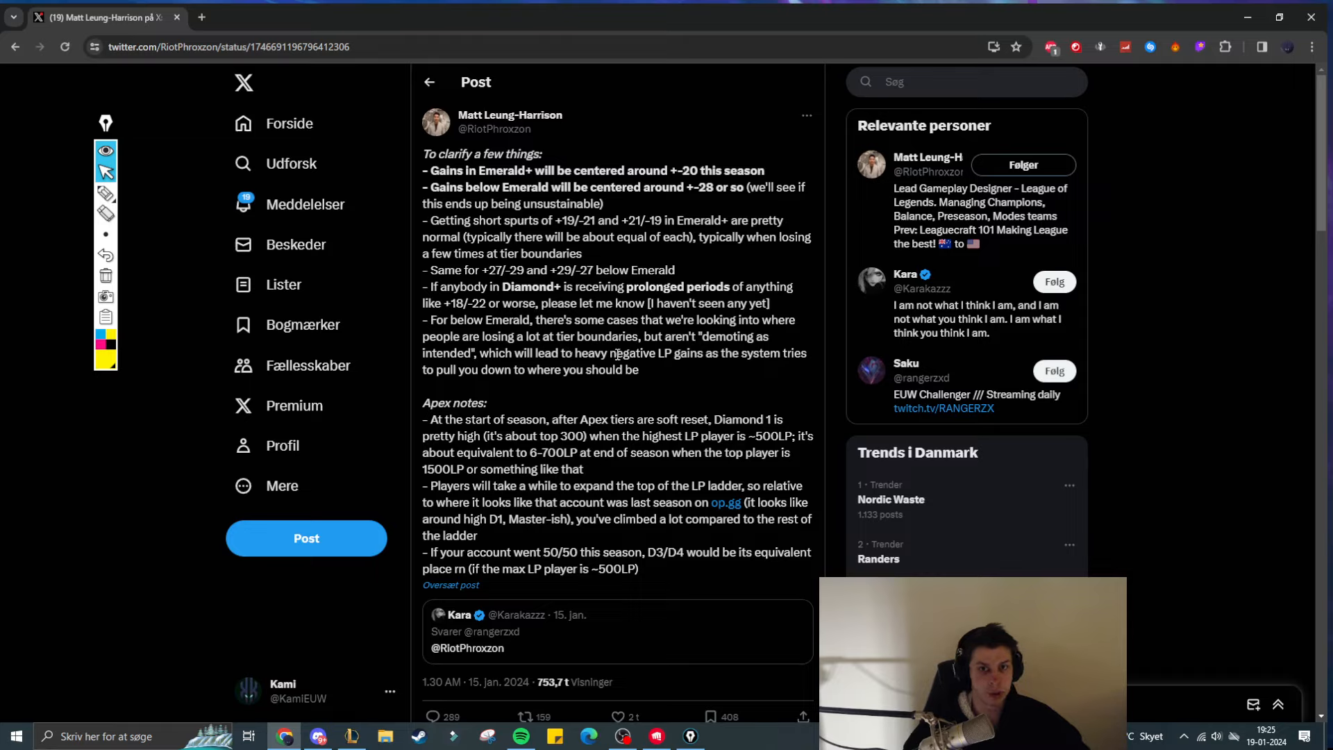
pyautogui.moveTo(268, 515)
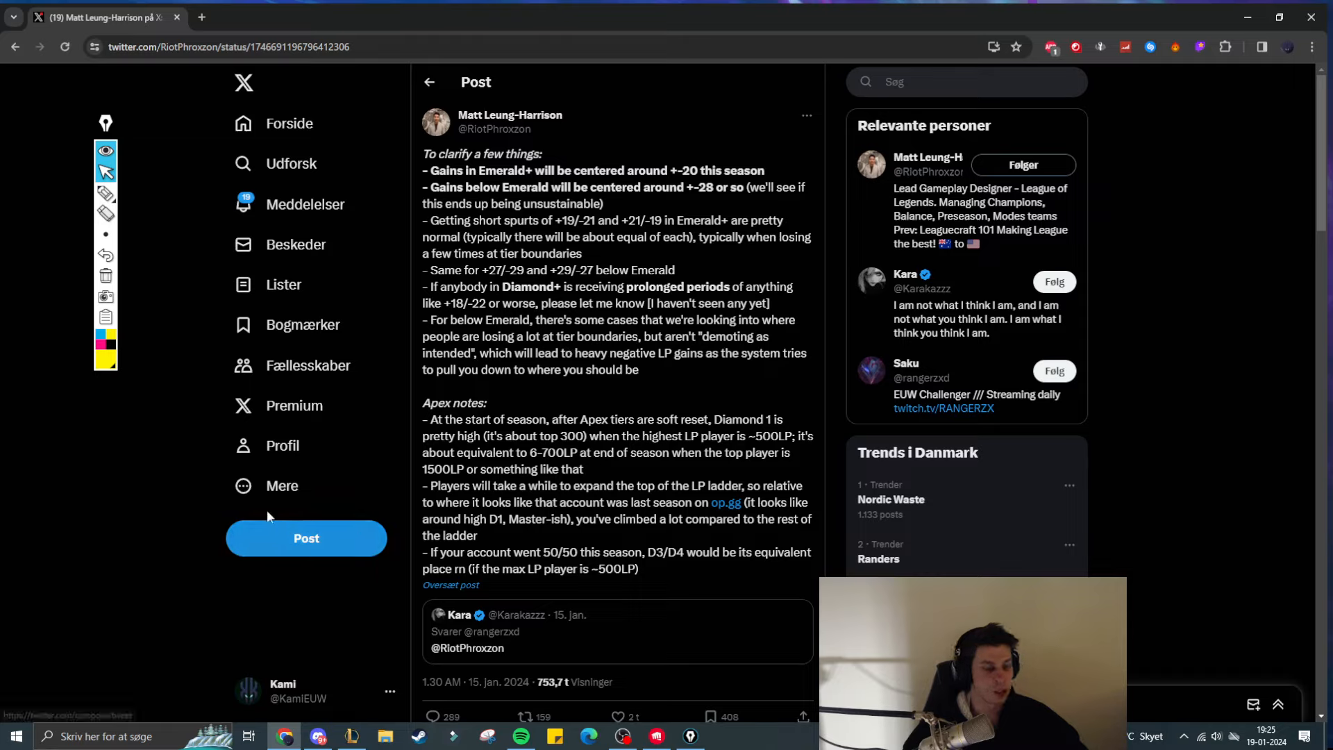